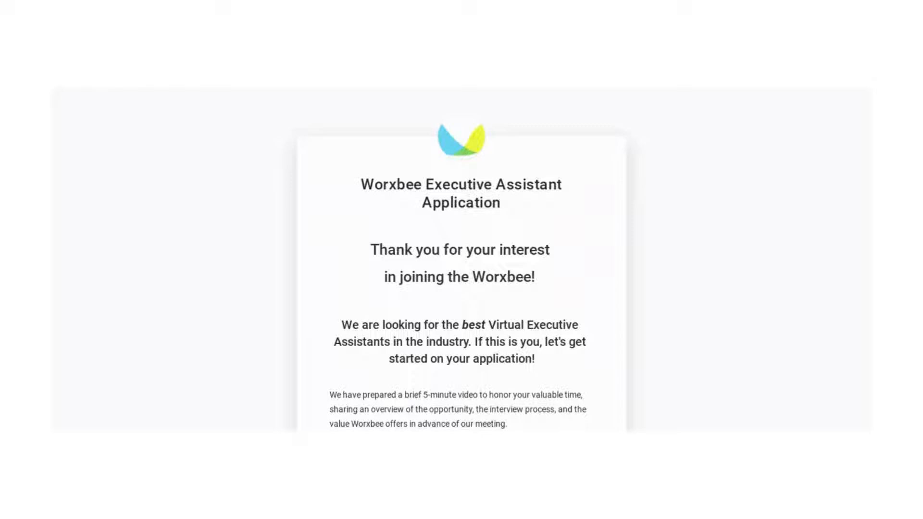
mouse_move(805, 202)
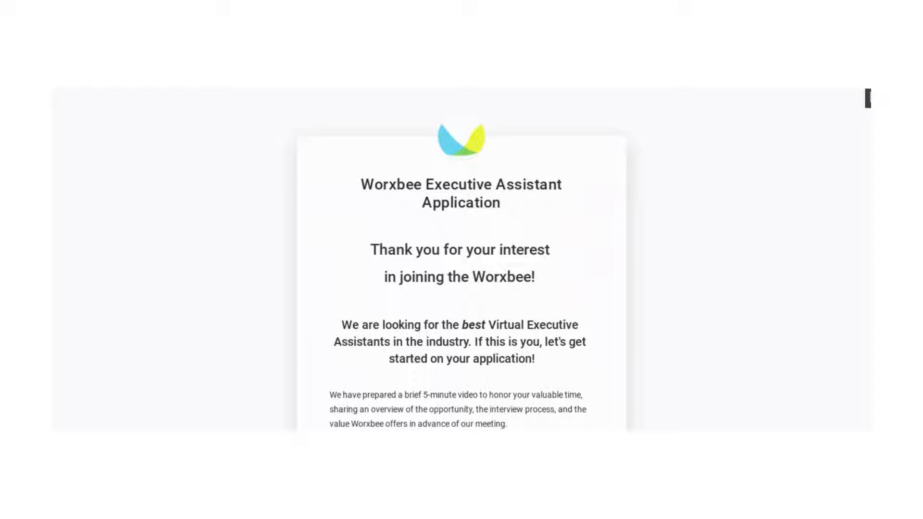
- Scroll past the welcome message to the 'By completing this application, you agree to the following' list
scroll("down", 3)
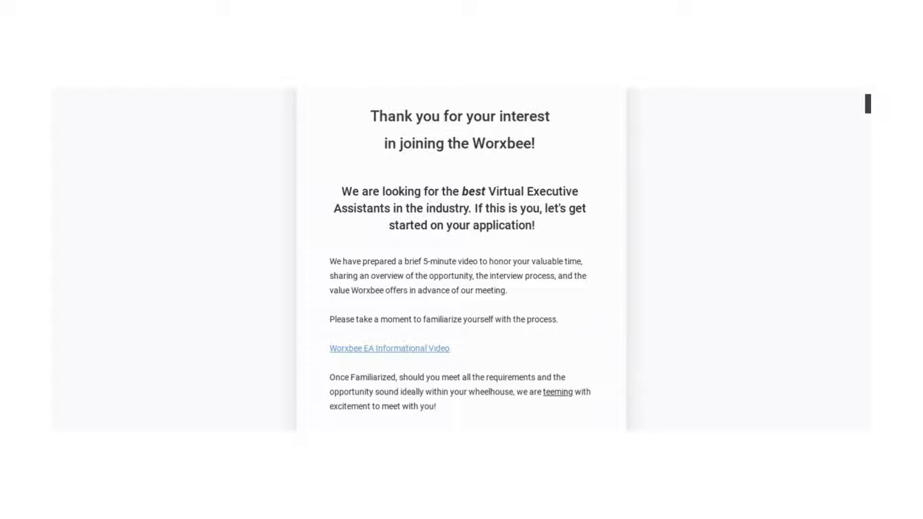
scroll("down", 3)
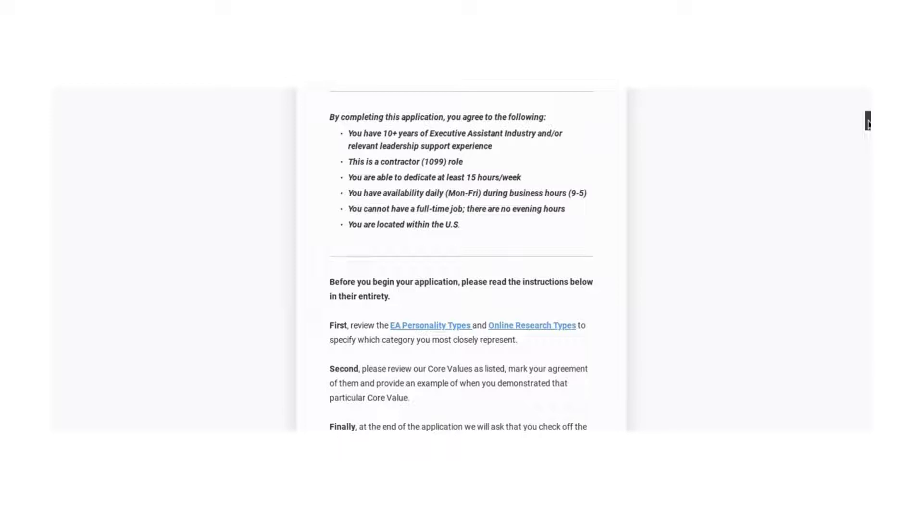
- Highlight the first requirement bullets while reading, then scroll to 'Before you begin your application' and EA Personality Type
left_click_drag(346, 146, 488, 193)
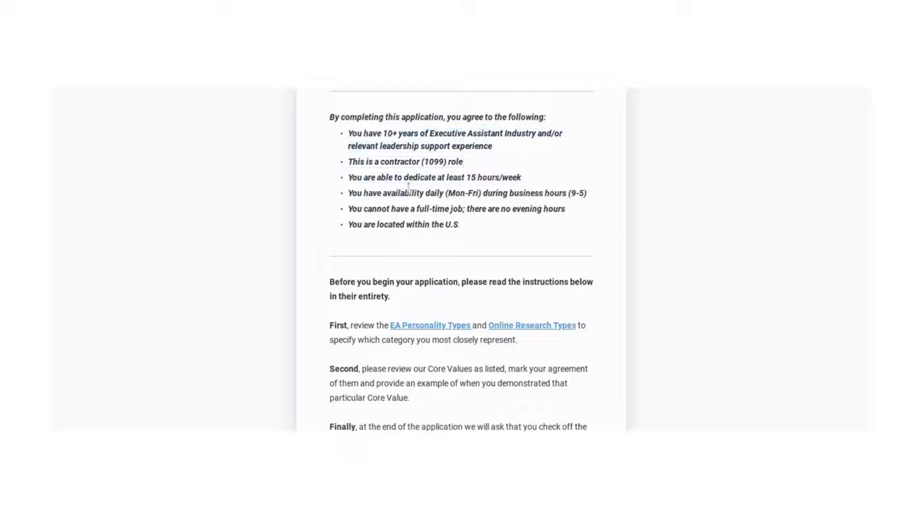
left_click_drag(348, 133, 520, 178)
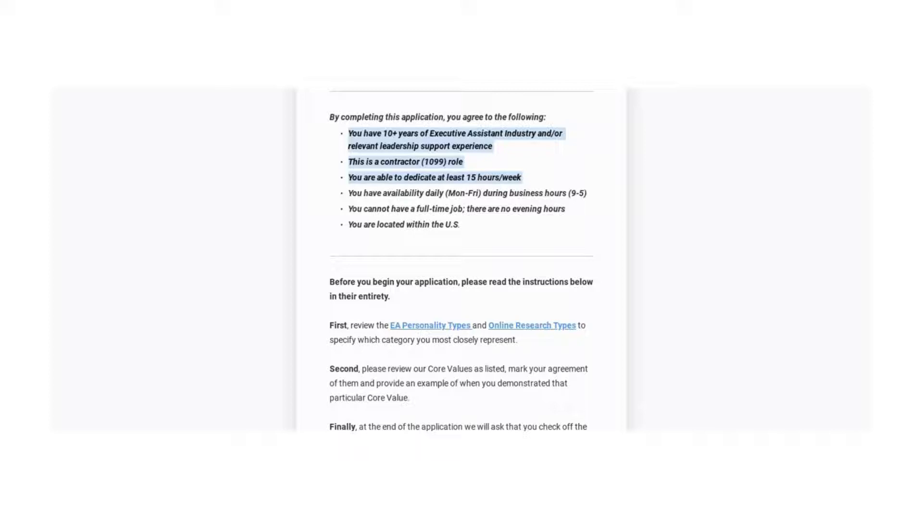
mouse_move(296, 188)
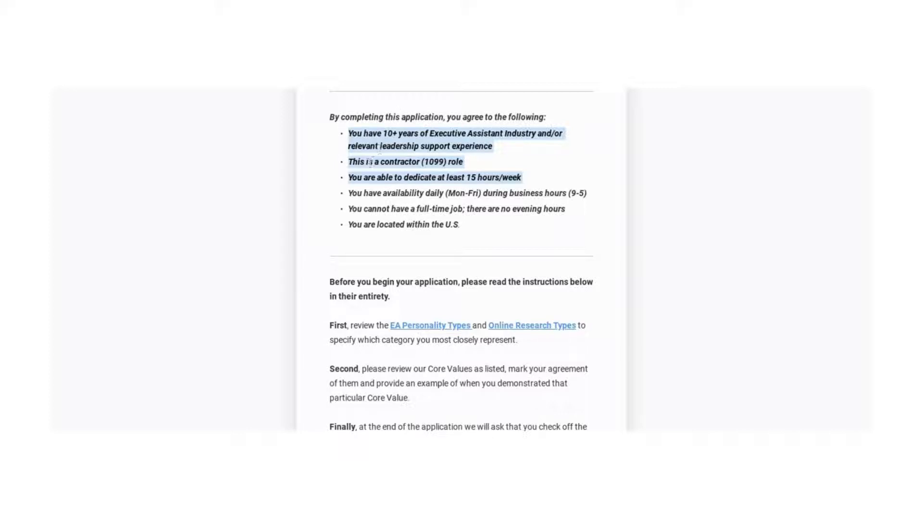
left_click(373, 172)
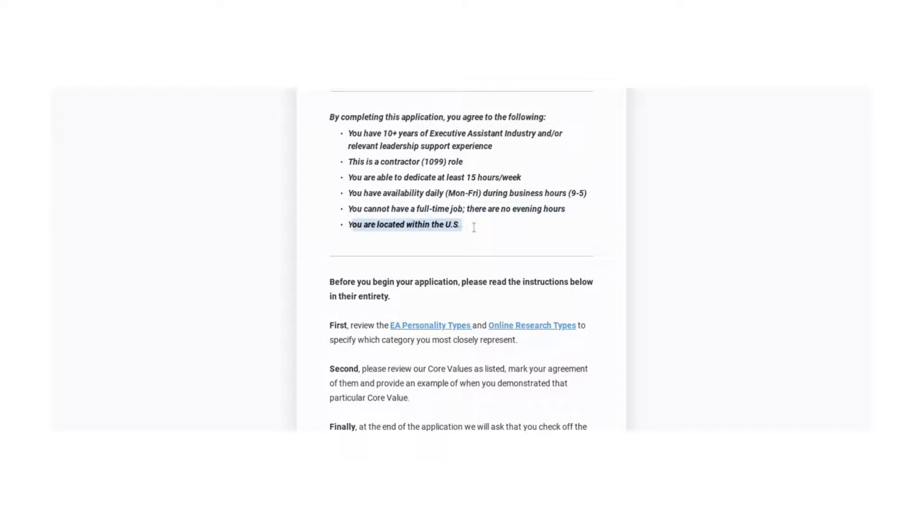
scroll("down", 3)
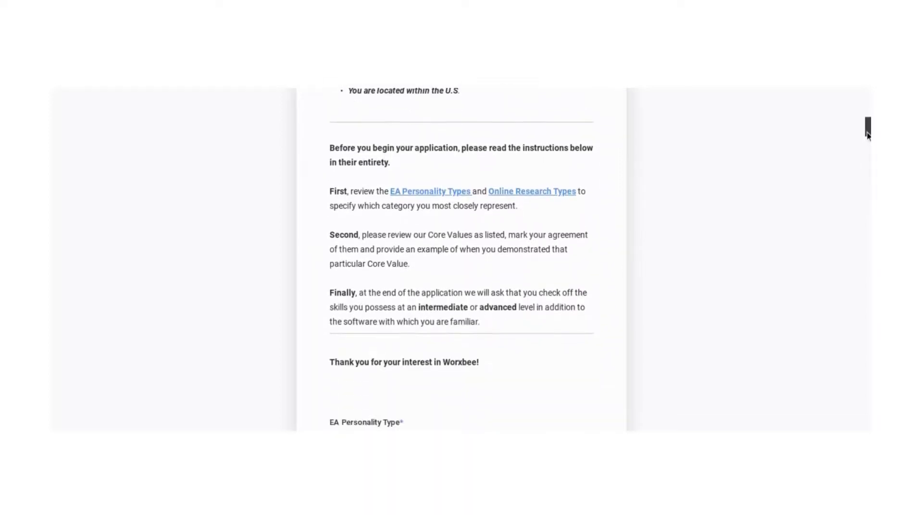
- Scroll through the form fields to the client scenario questions and back to 'How did you hear about us?'
scroll("down", 3)
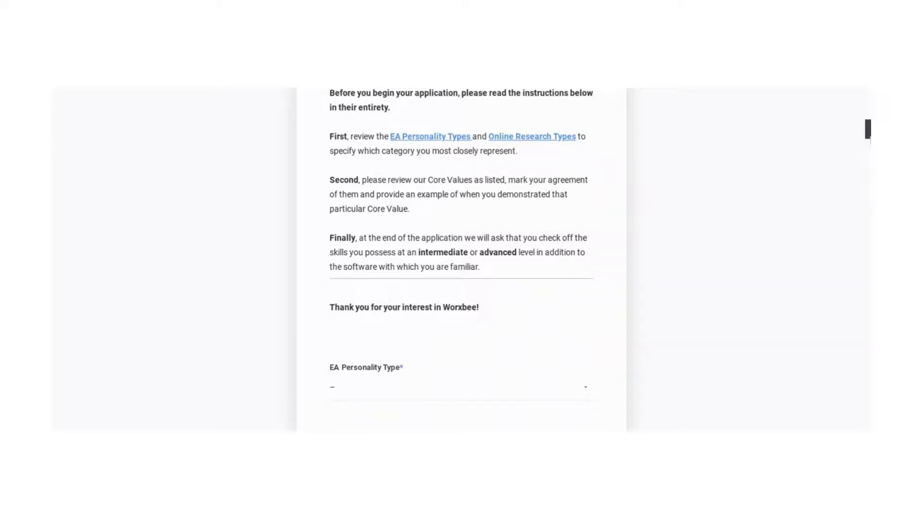
scroll("down", 3)
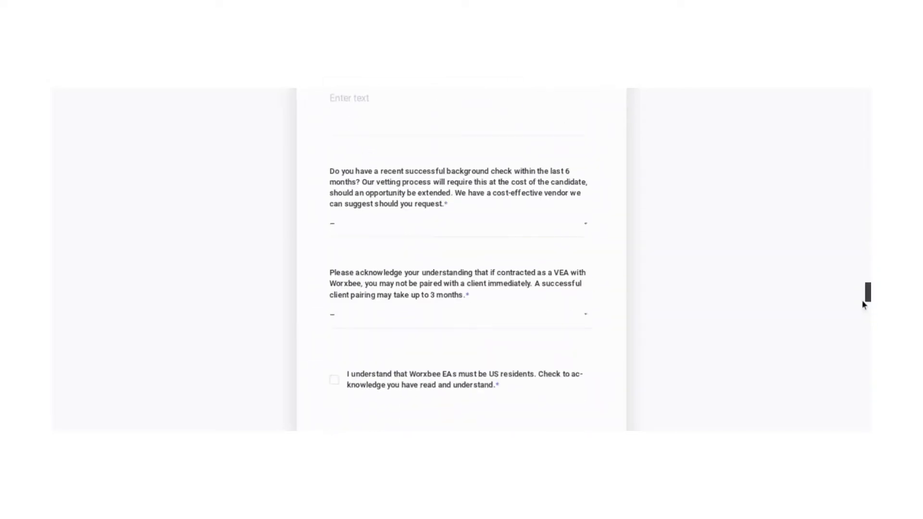
scroll("down", 3)
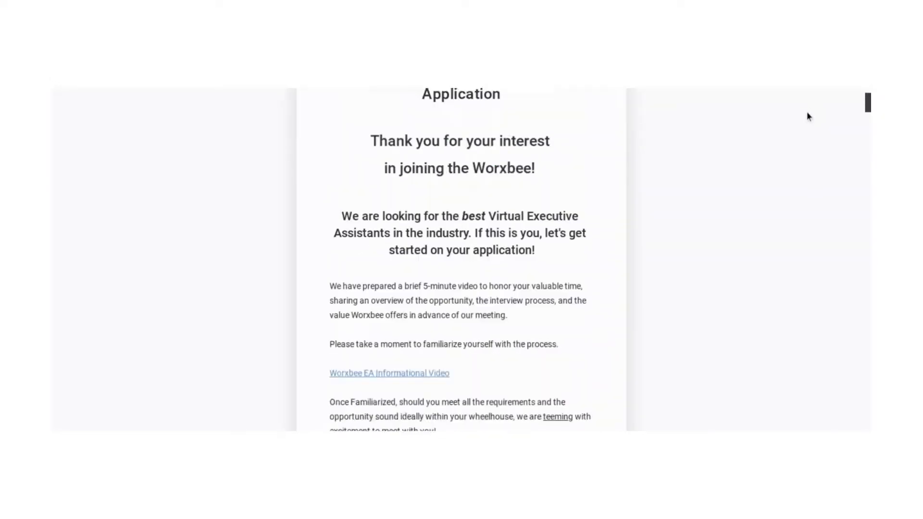
scroll("down", 3)
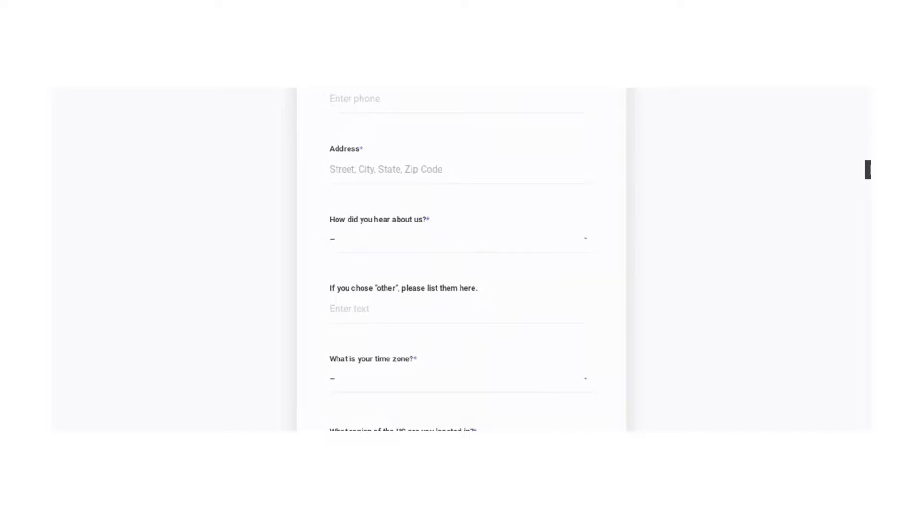
scroll("down", 3)
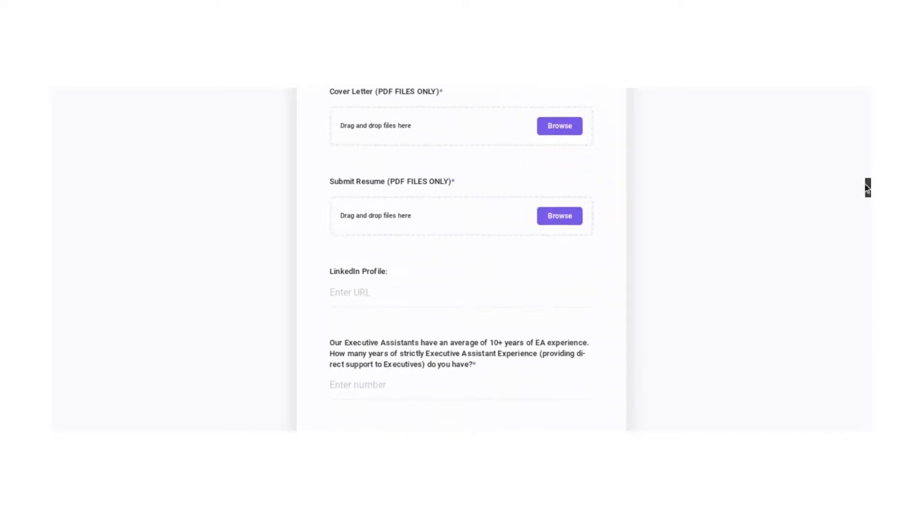
scroll("down", 3)
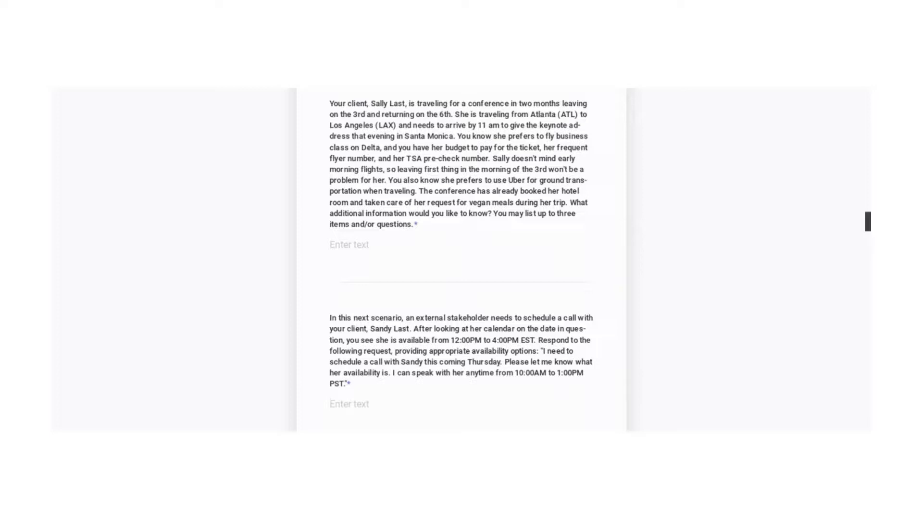
scroll("down", 3)
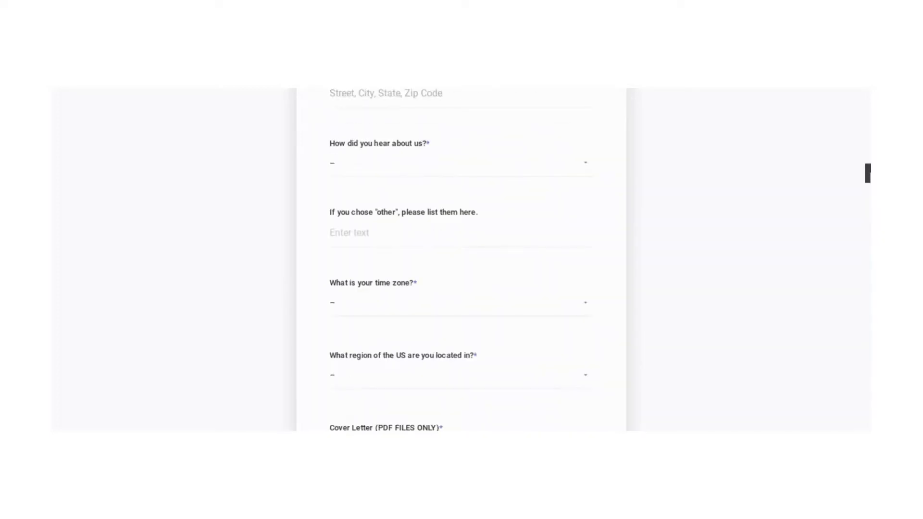